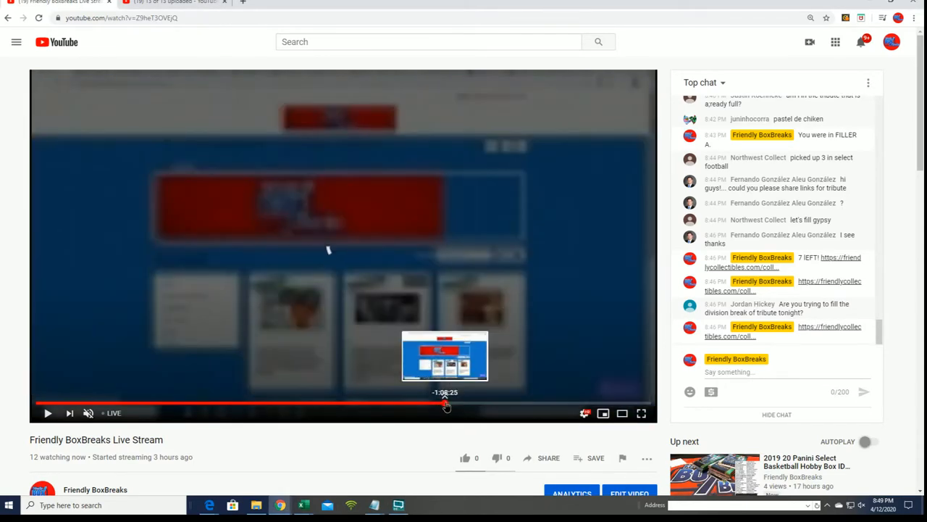
- Rewind the replay to an earlier moment and open the 2020 Topps Tribute Baseball filler page
click(446, 401)
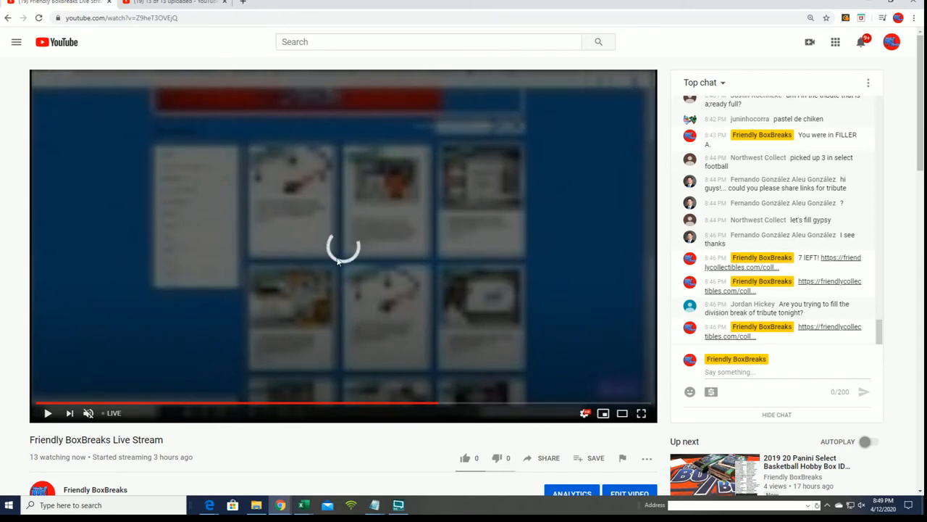
mouse_move(395, 402)
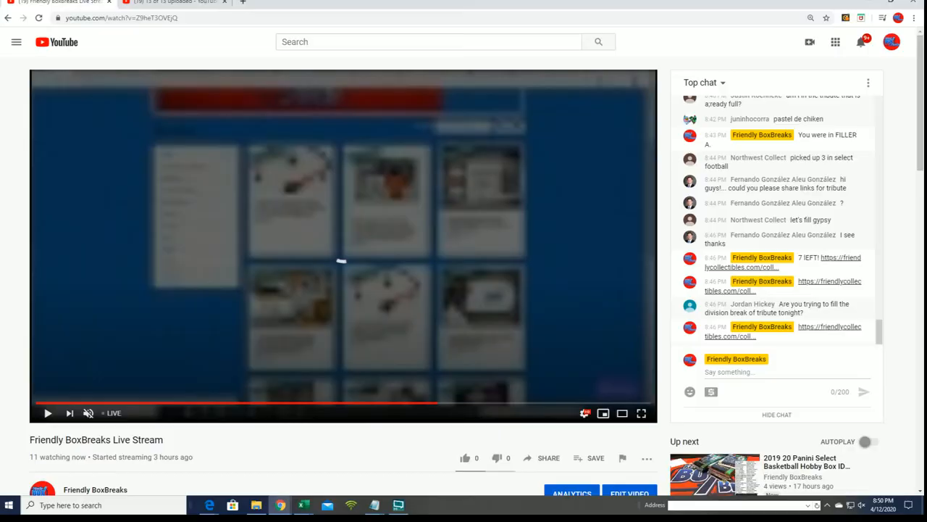
click(641, 413)
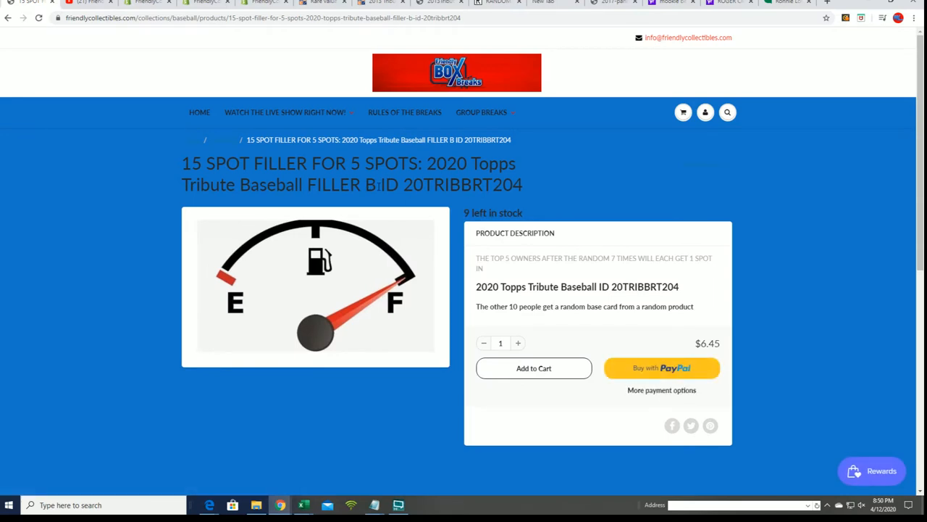
- Select the words 'FILLER B' in the 15-spot filler product title
double_click(333, 185)
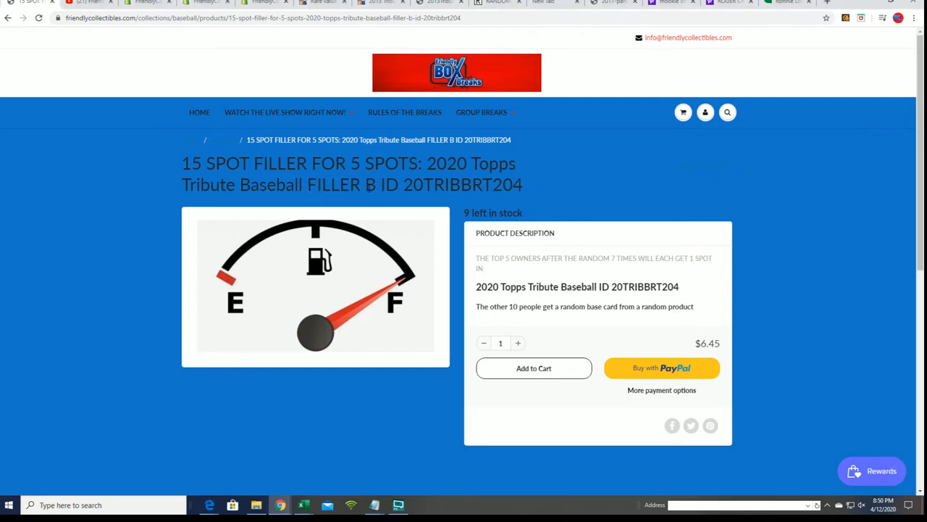
double_click(340, 185)
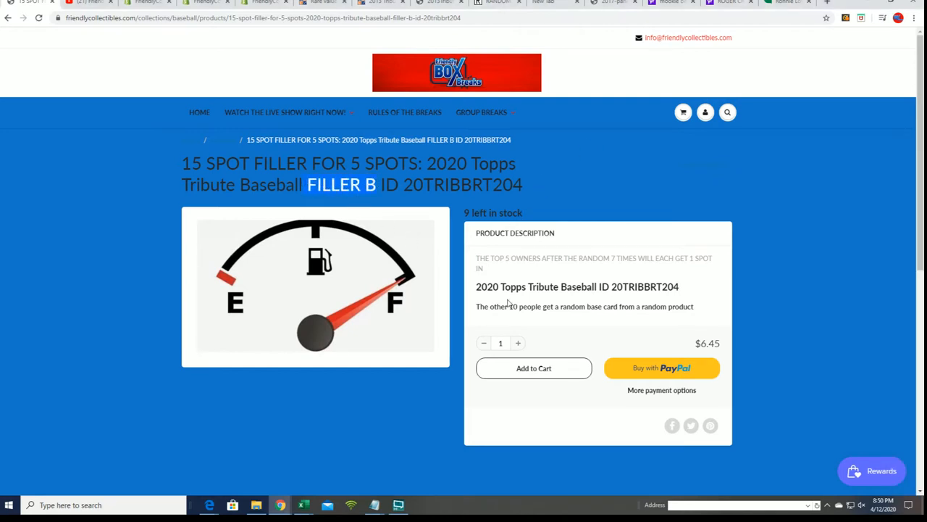
mouse_move(568, 213)
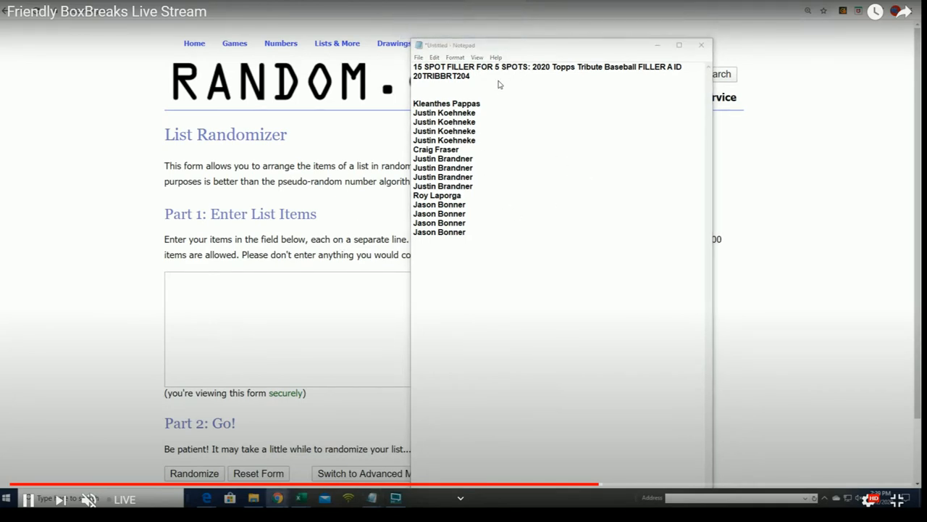
mouse_move(807, 261)
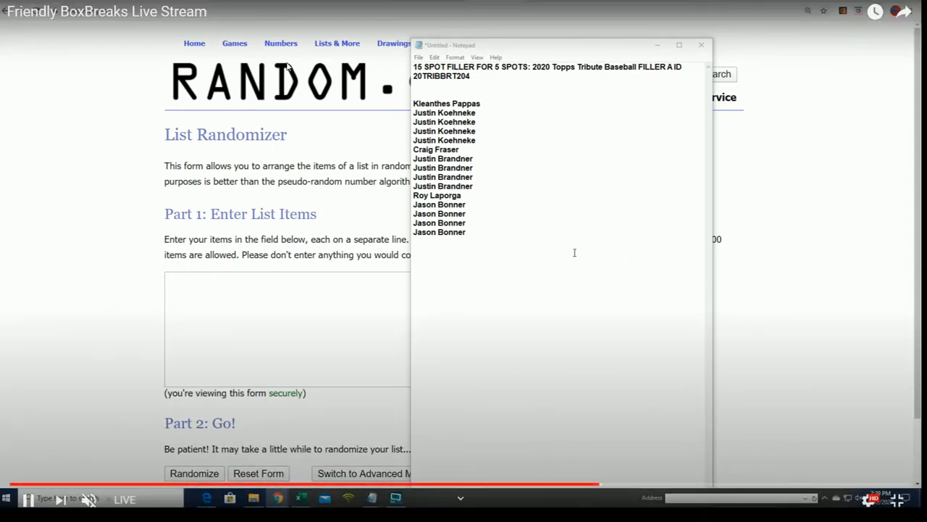
- Bring the replay to the RANDOM.ORG List Randomizer holding the pasted Filler A entrants
key(ctrl+a)
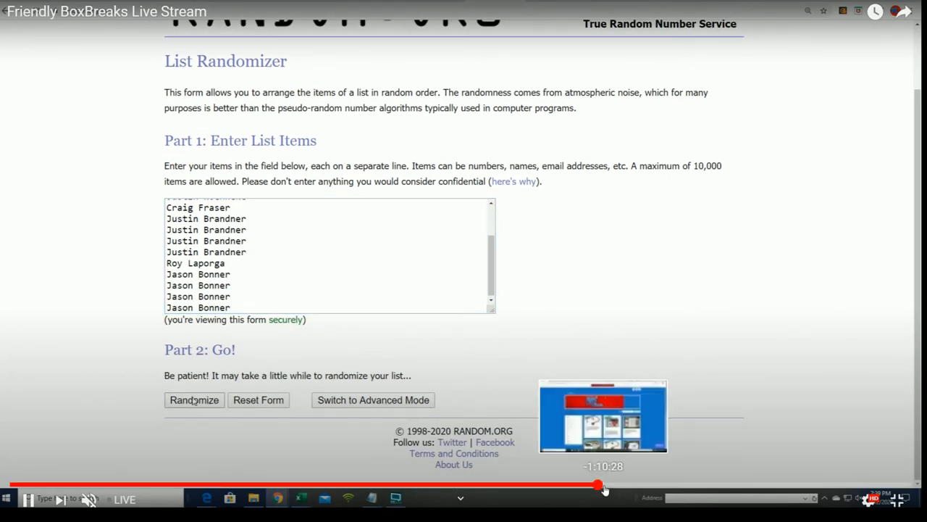
- Shuffle the 15-name Filler A list seven times, then select the top five names
click(194, 400)
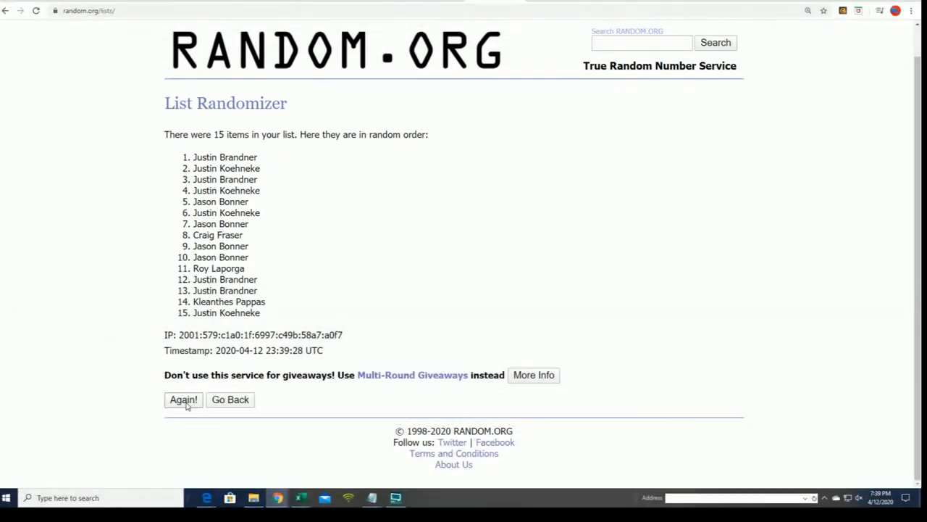
click(183, 399)
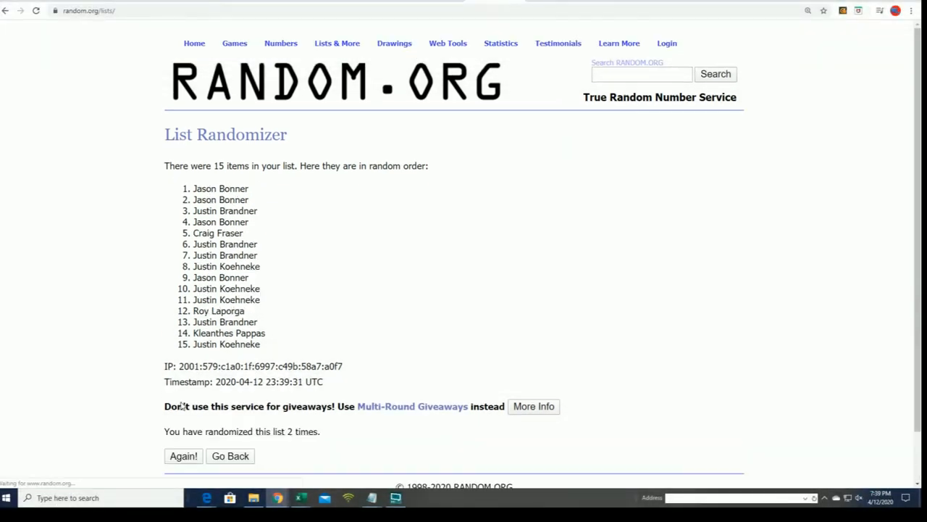
scroll(down, 3)
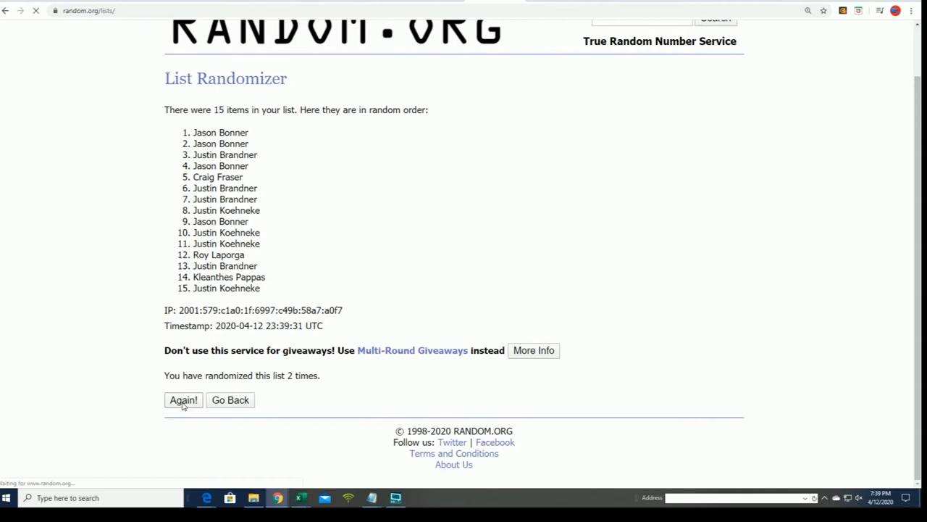
click(183, 400)
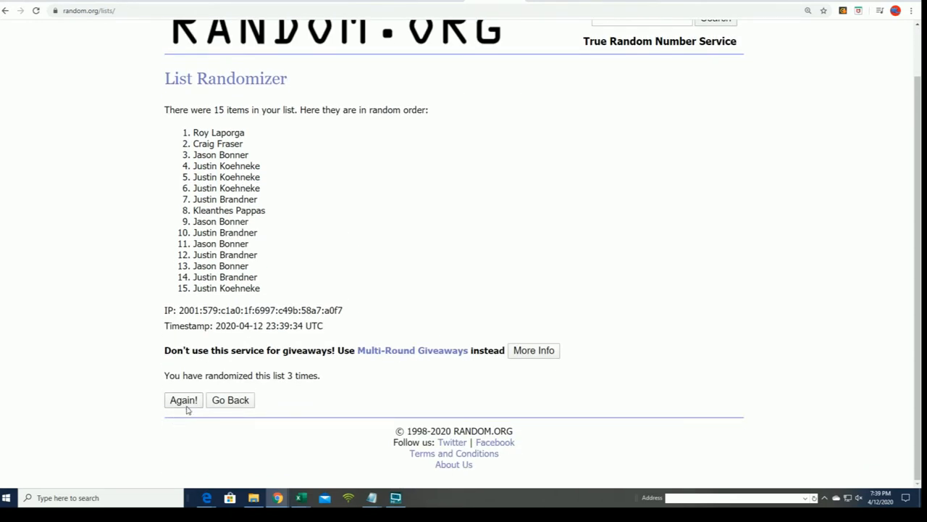
click(183, 399)
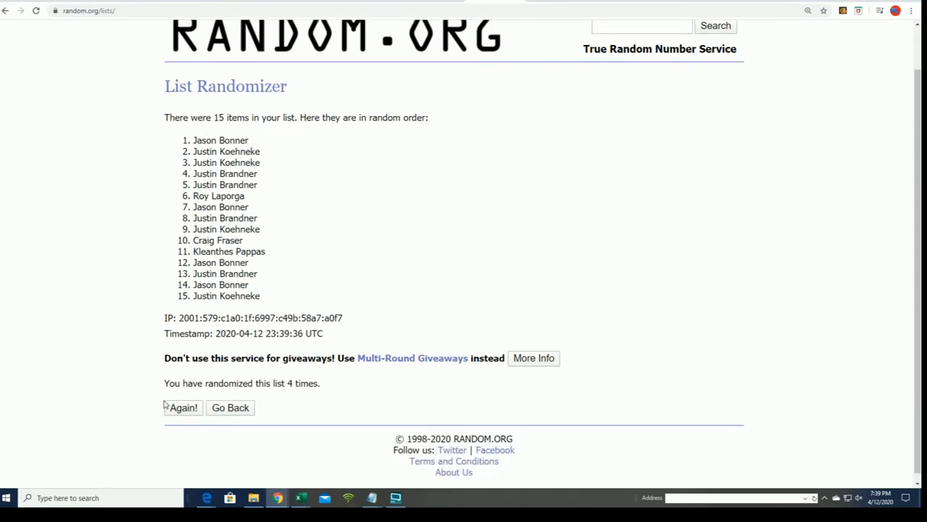
click(182, 407)
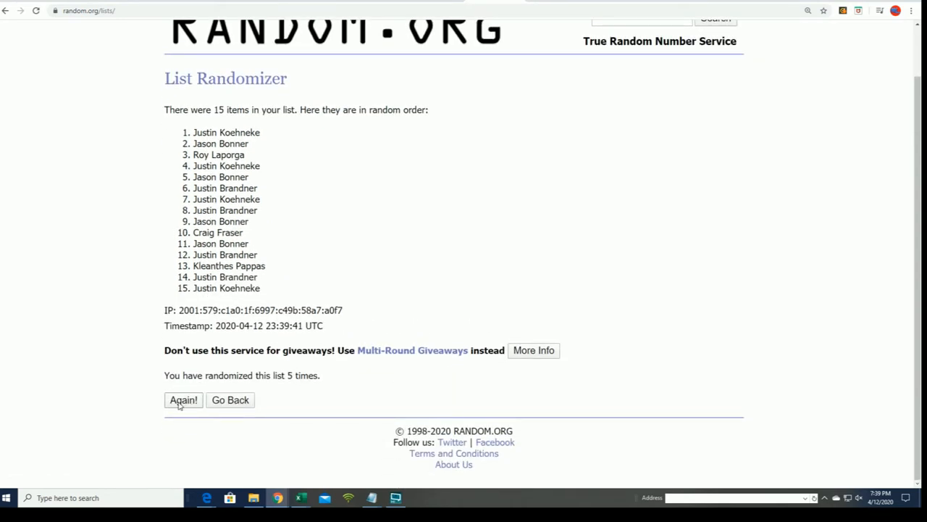
click(183, 400)
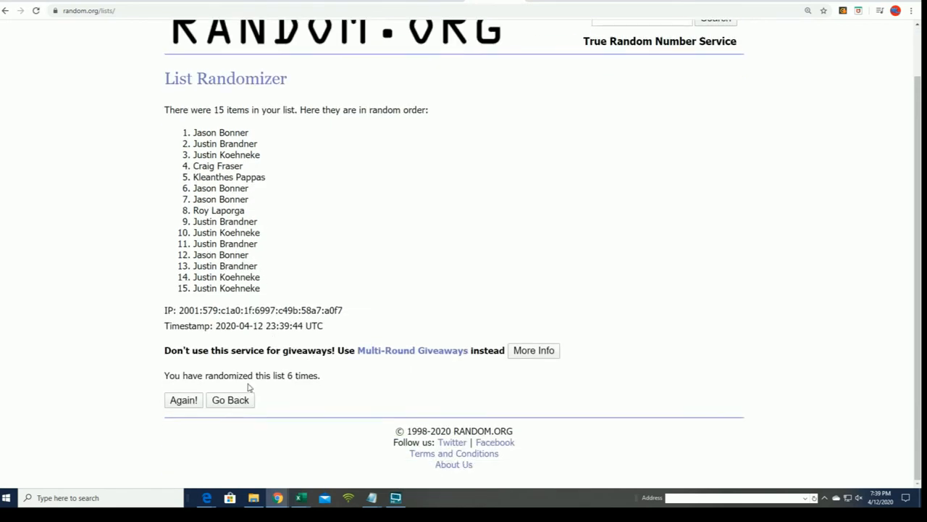
click(182, 400)
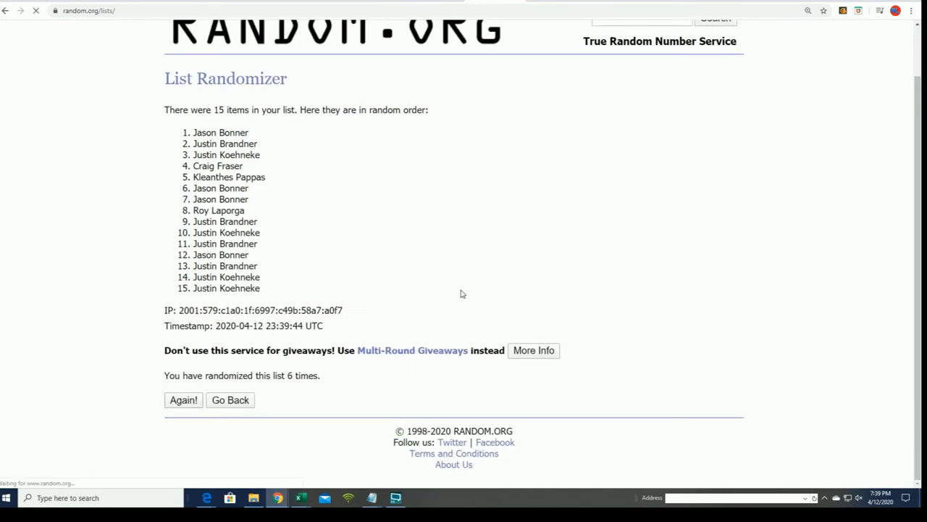
click(182, 399)
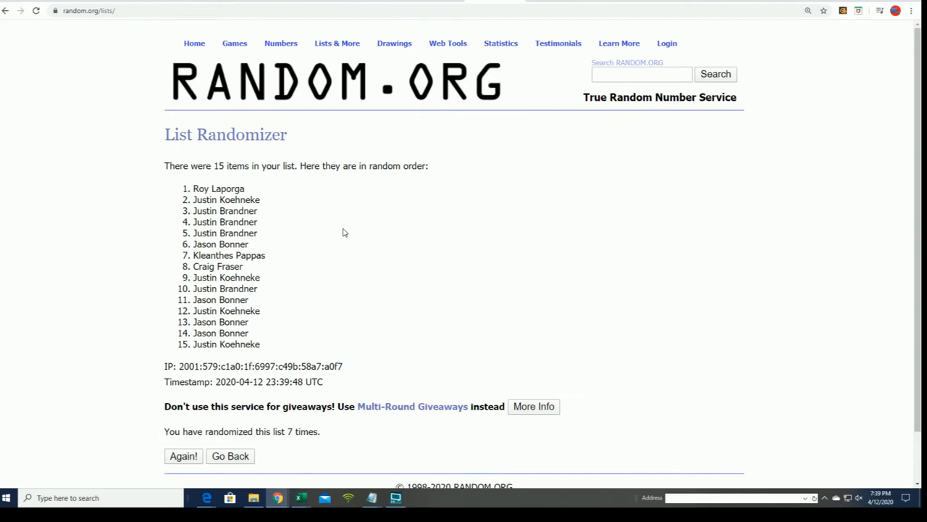
drag(192, 199, 265, 233)
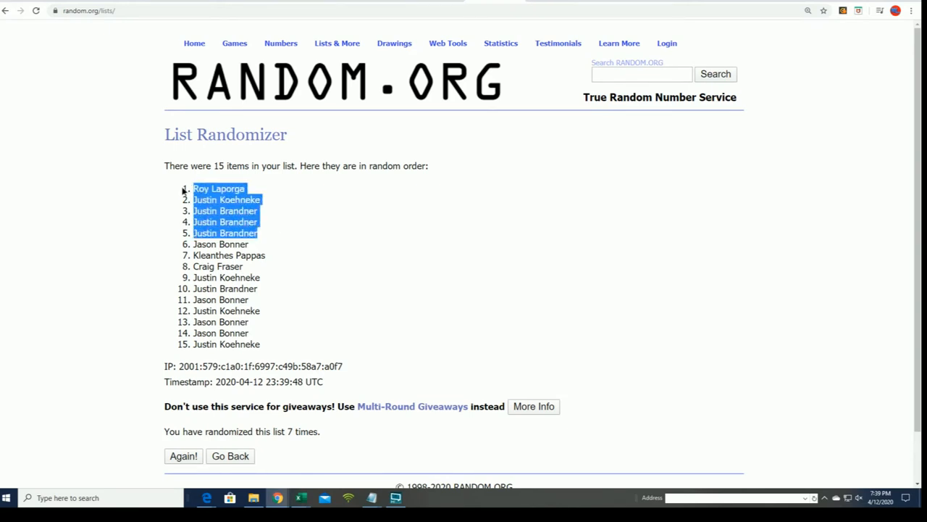
- Copy the five selected winner names from the randomized list
right_click(225, 210)
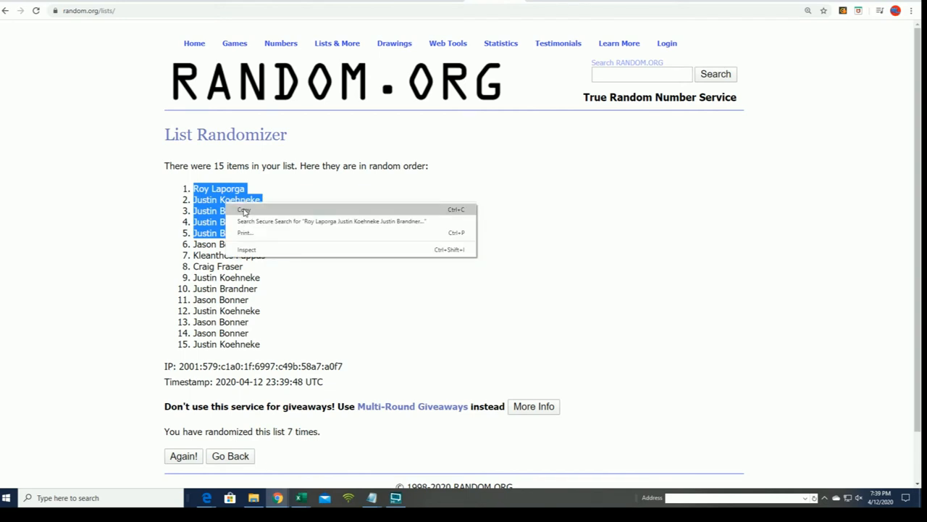
mouse_move(306, 262)
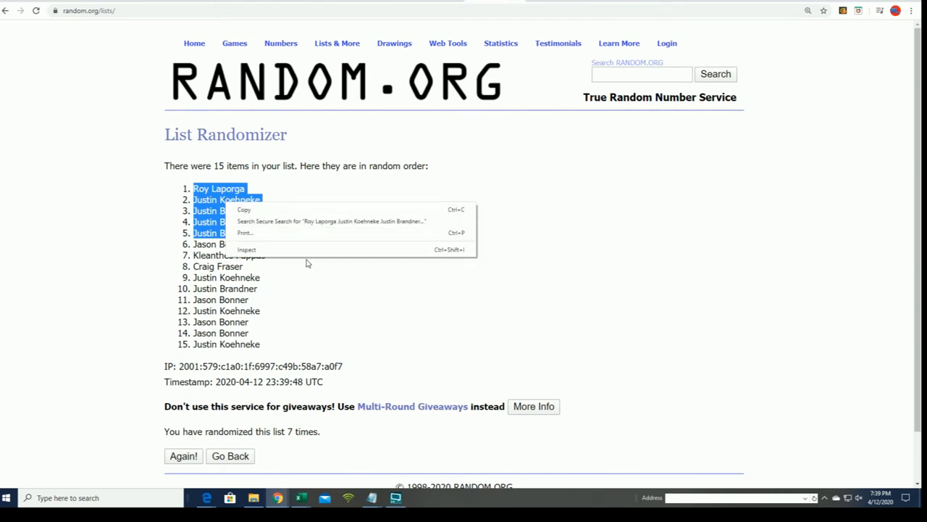
click(306, 262)
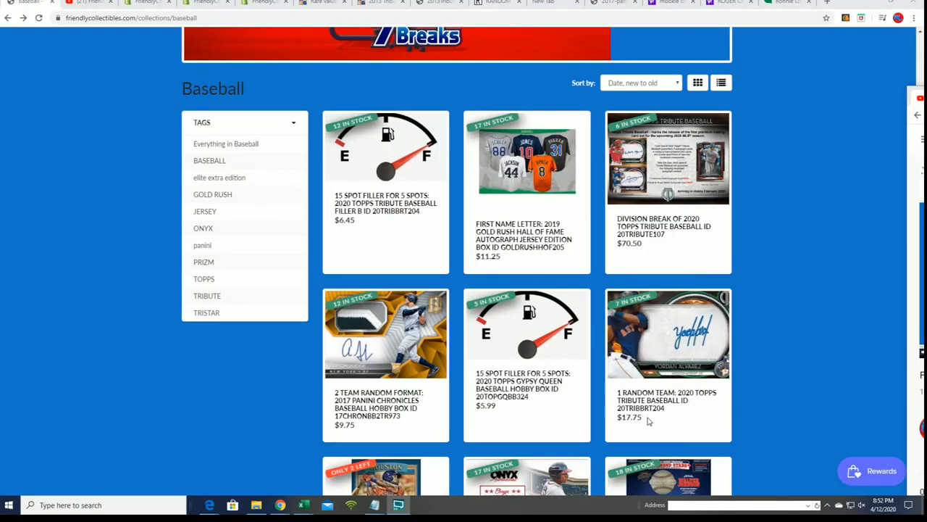
click(649, 399)
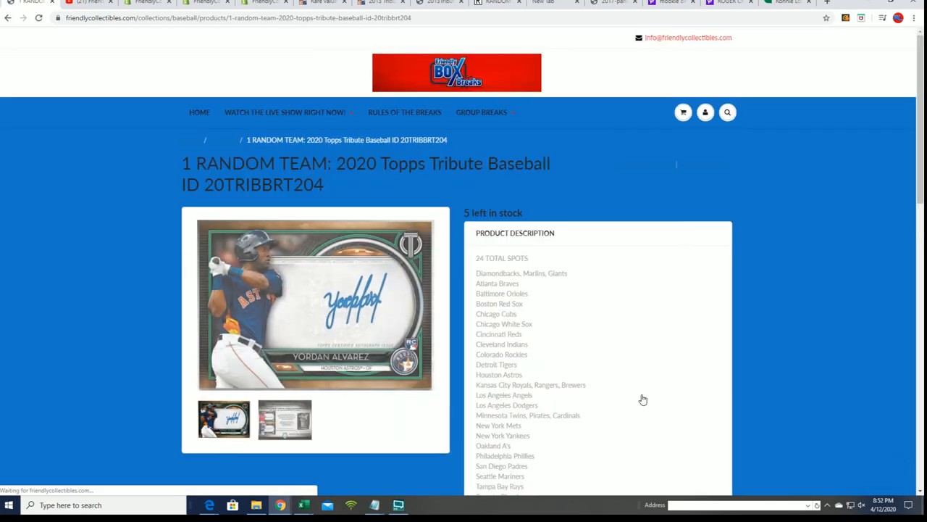
scroll(down, 3)
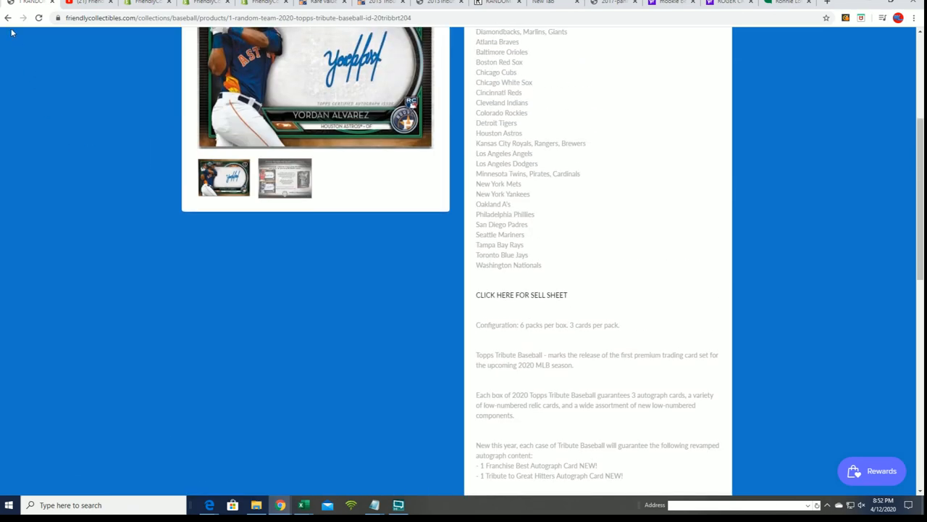
click(8, 18)
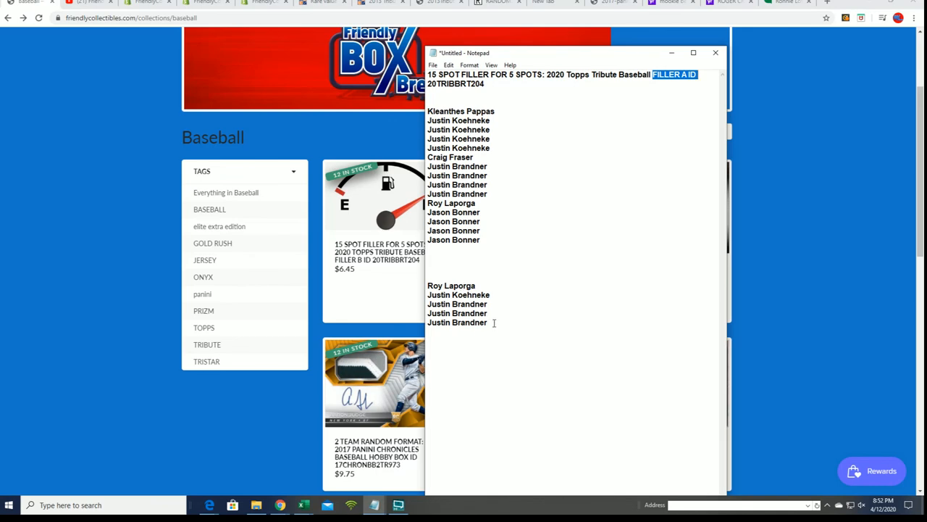
- Highlight the five pasted winner names in Notepad, then minimize Notepad
drag(426, 284, 489, 322)
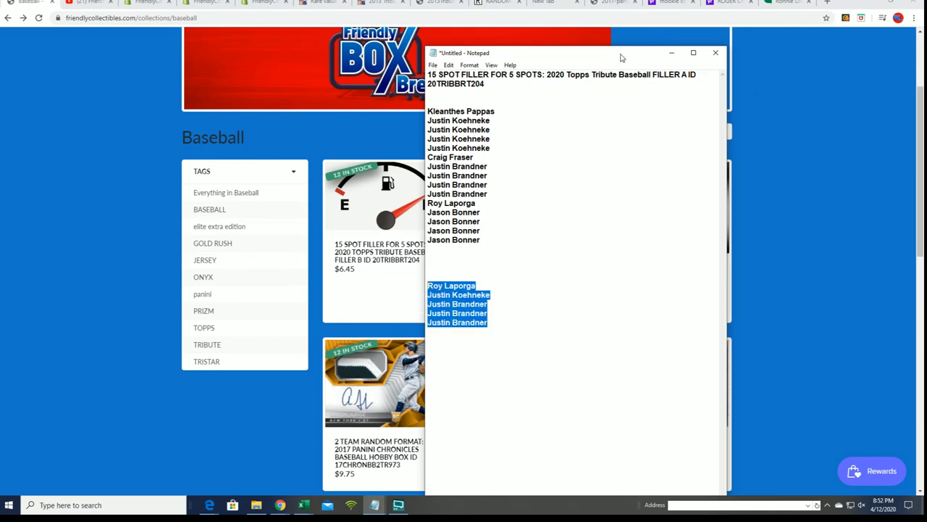
click(715, 52)
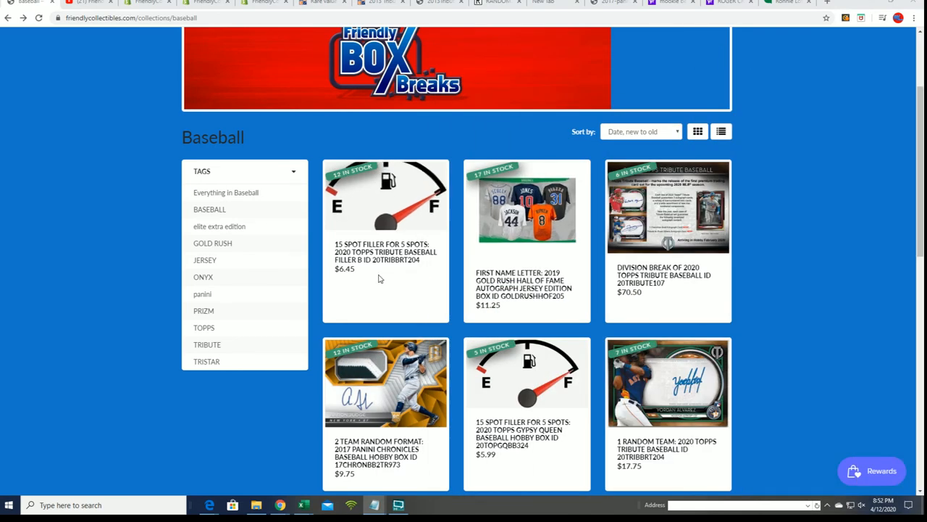